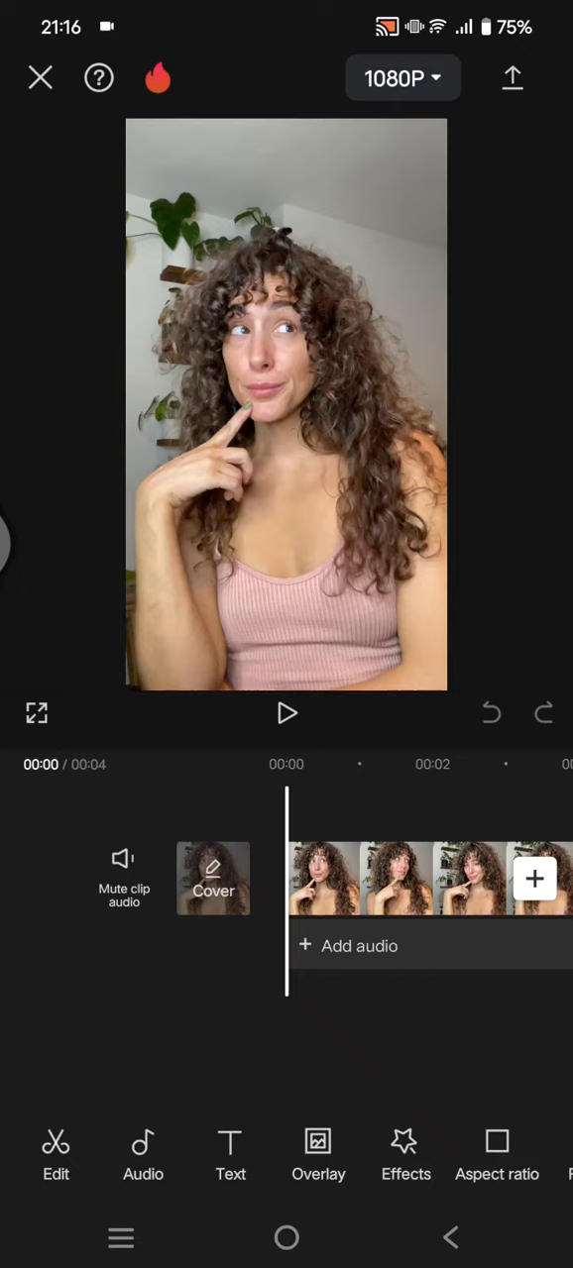
- Search the Effects library for 'spot blur' and apply the Spot Blur video effect to the clip
left_click(285, 713)
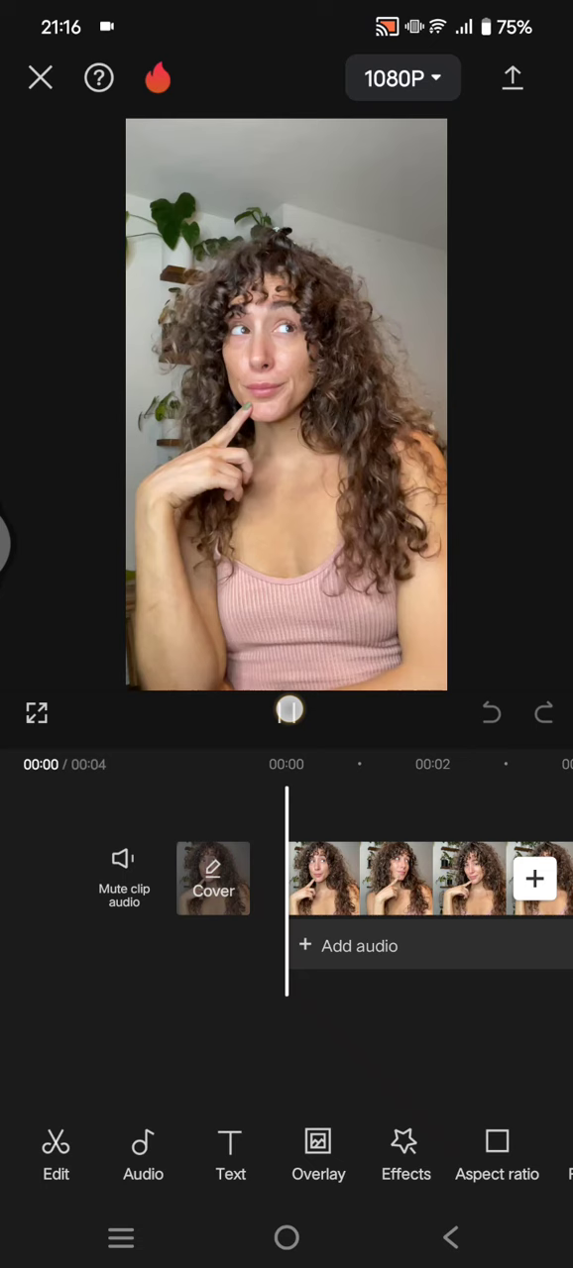
left_click(287, 713)
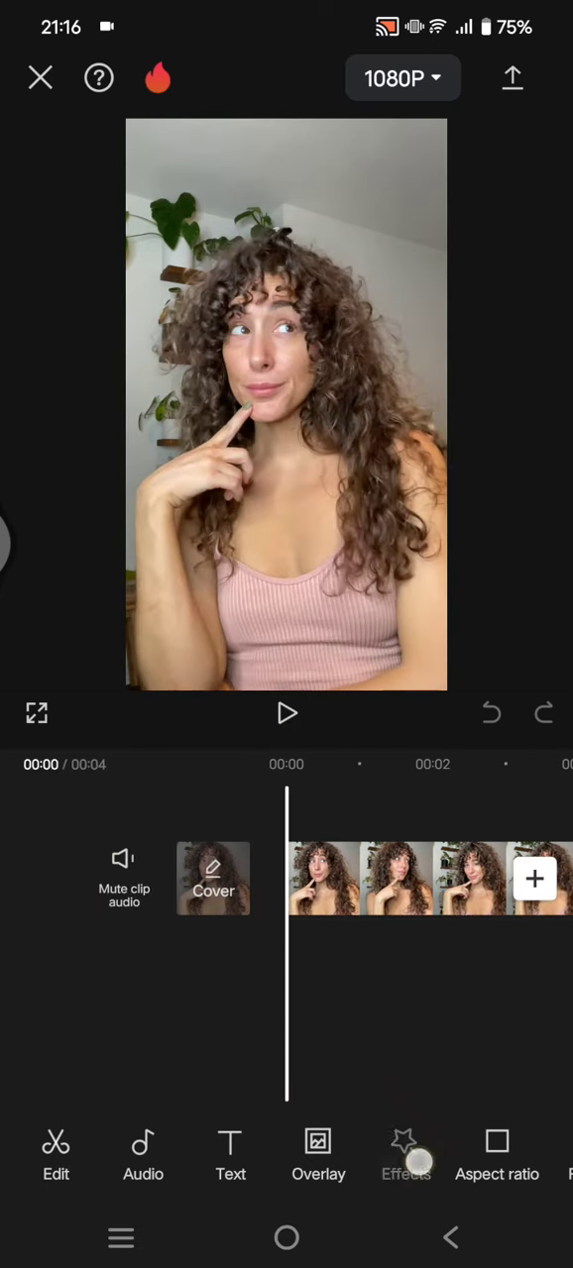
left_click(404, 1153)
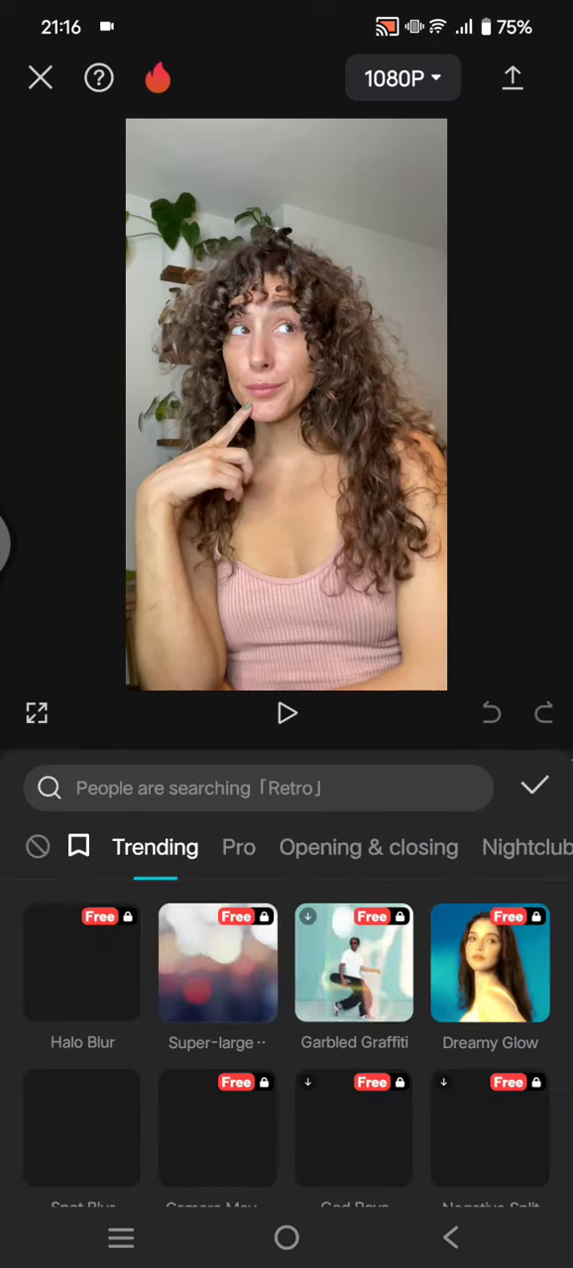
left_click(257, 788)
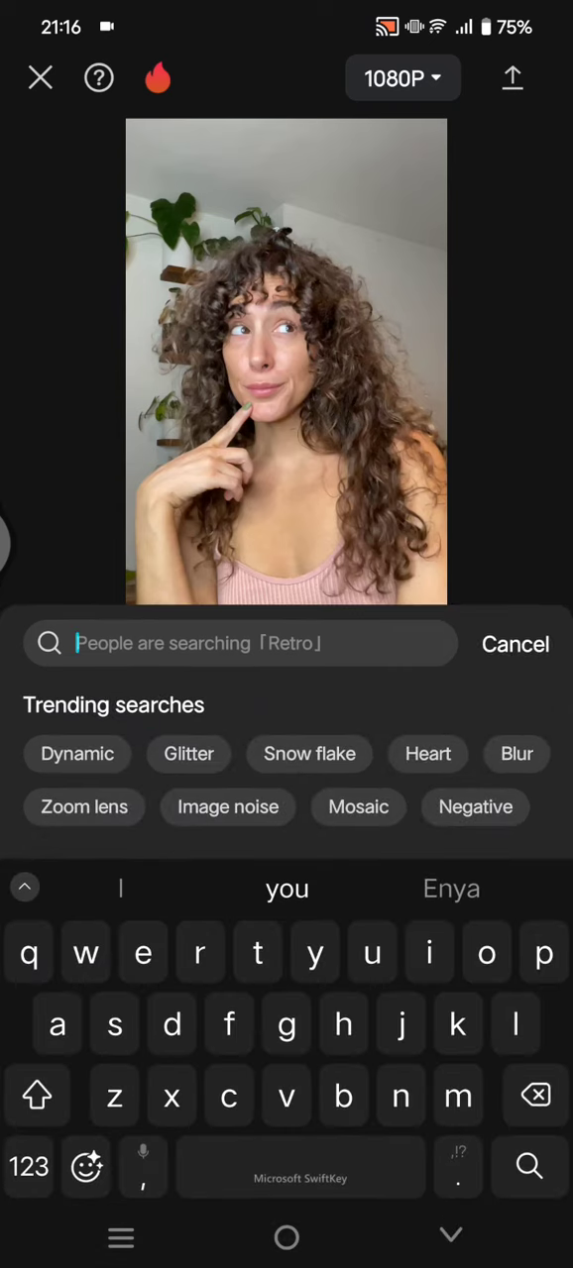
type("spot")
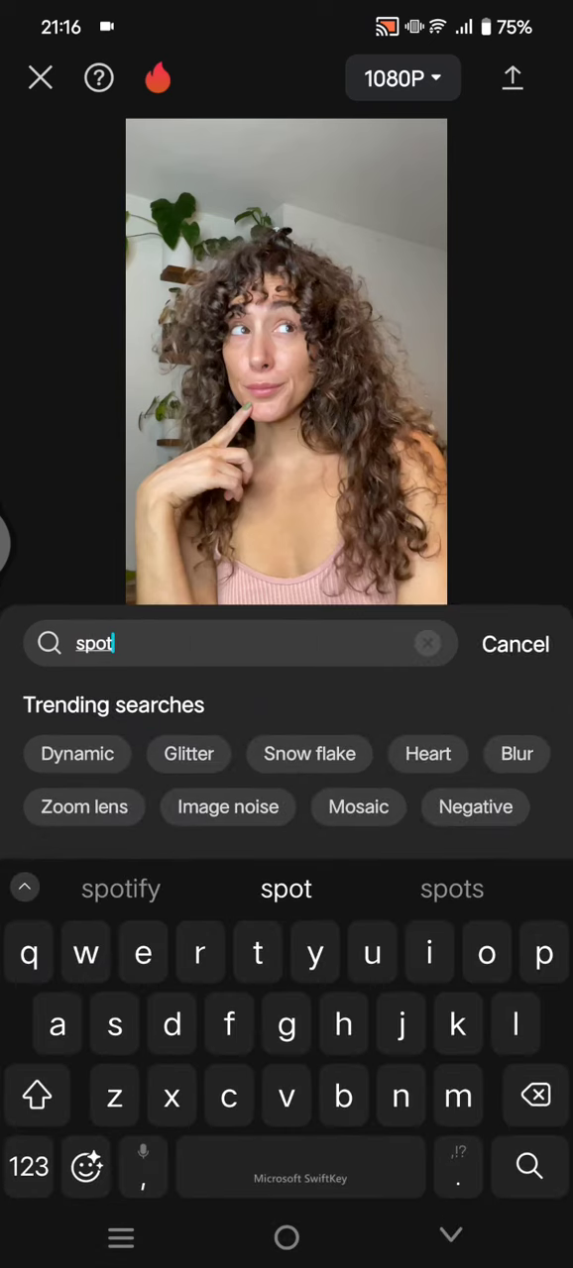
type("blur")
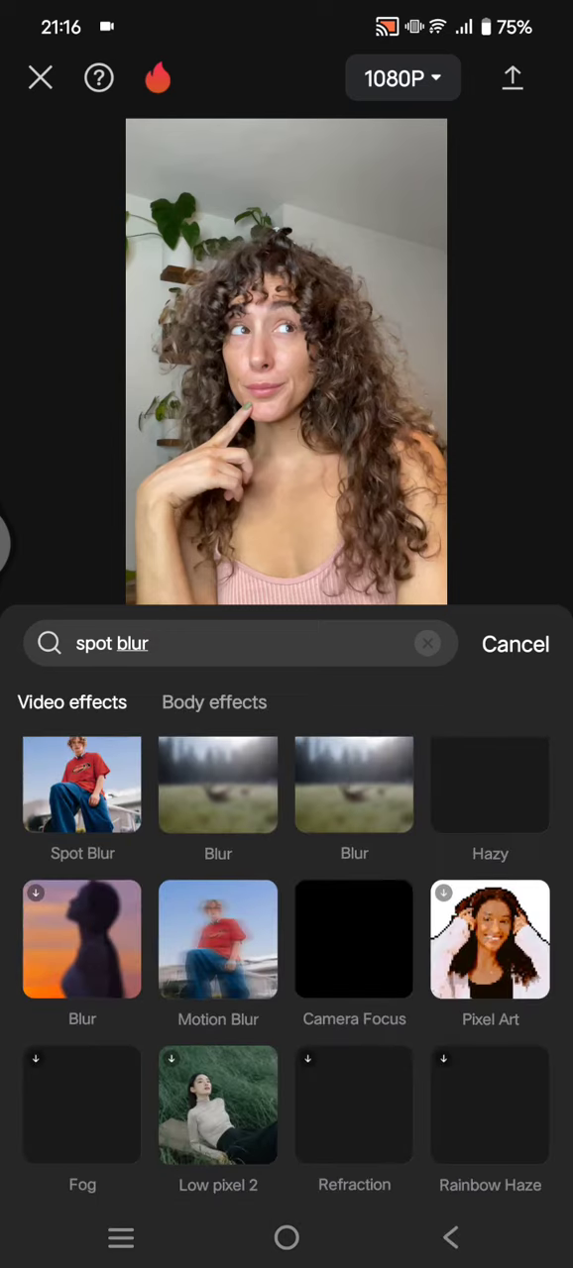
left_click(83, 785)
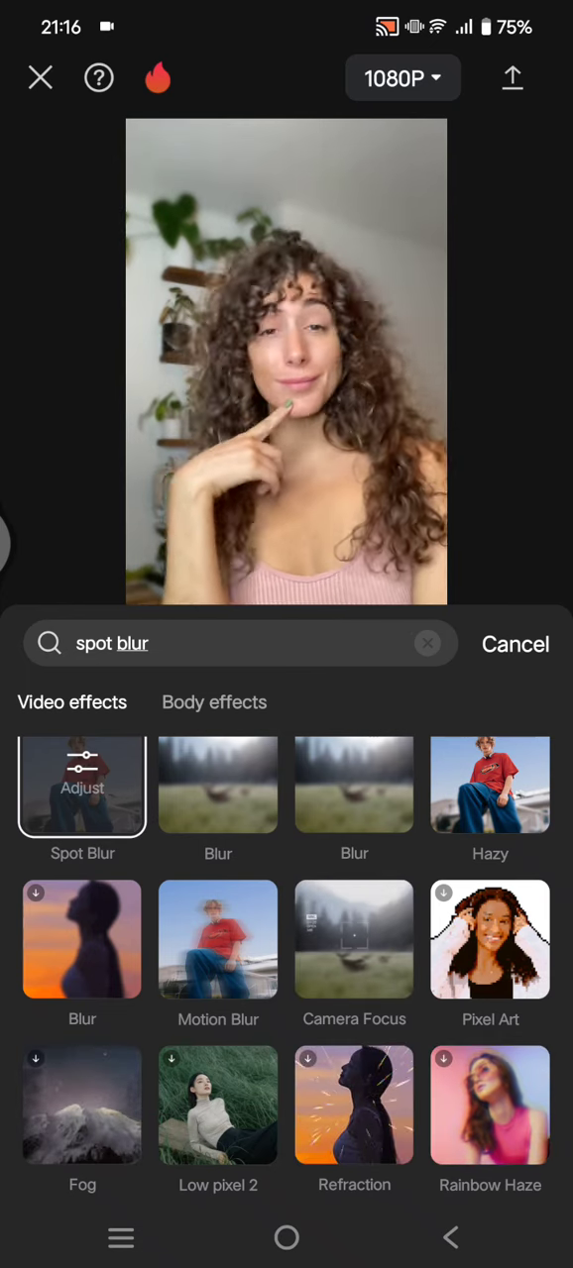
- Confirm the effect so Spot Blur appears as its own layer over the main clip
left_click(516, 644)
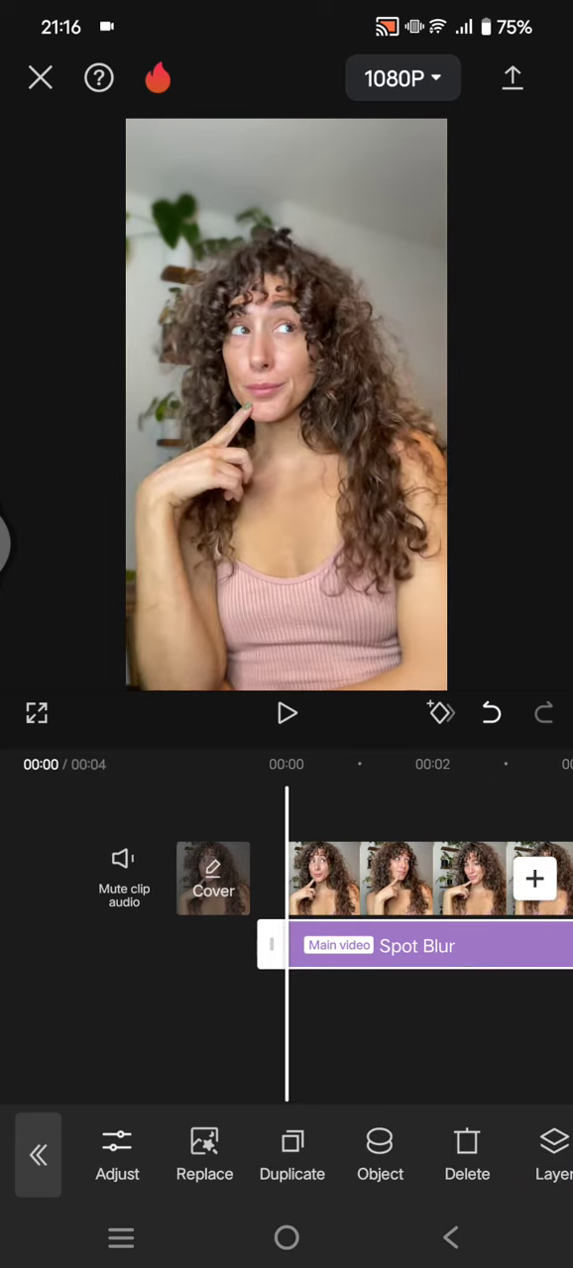
- In Adjust, raise the blur intensity well above 40 and return the range from 14 to 0
left_click(117, 1153)
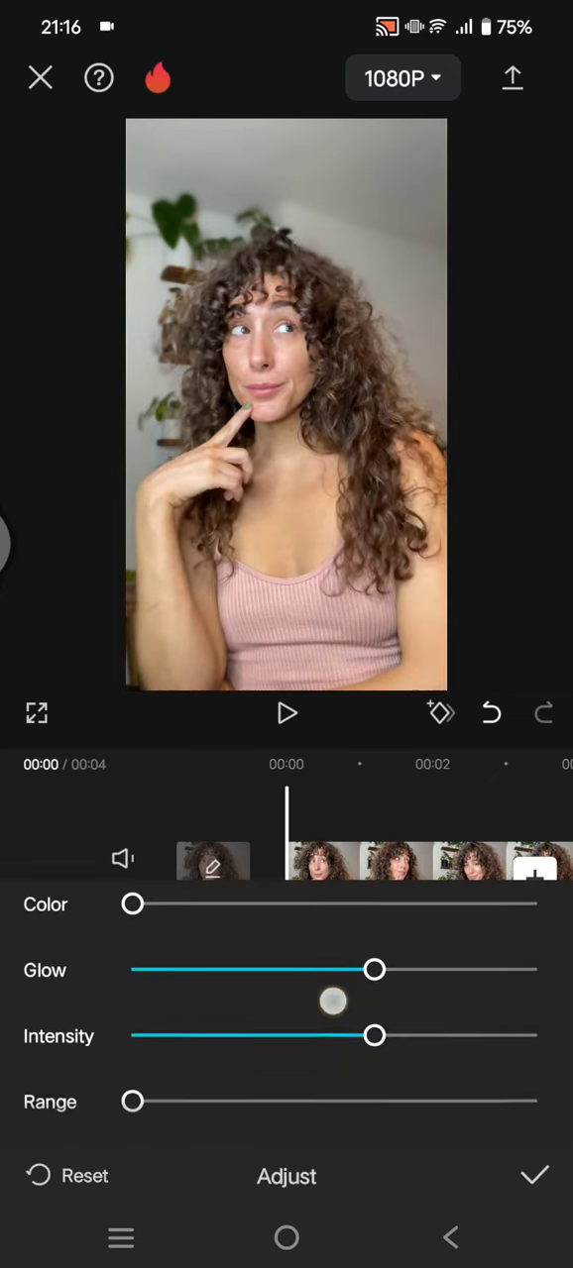
left_click_drag(374, 1034, 293, 1034)
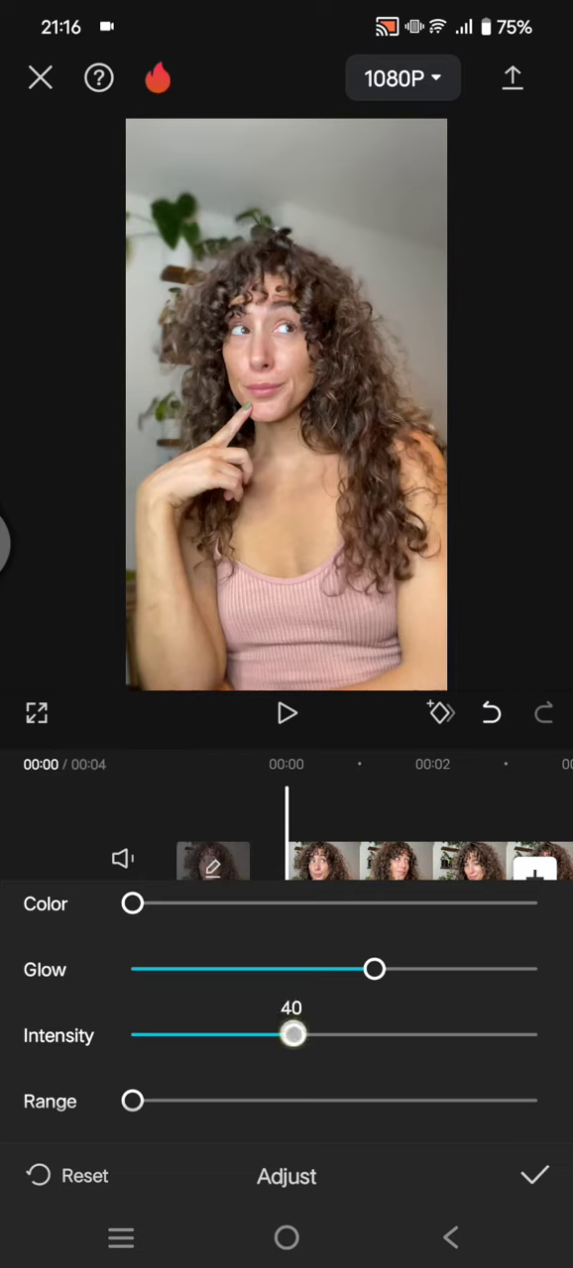
left_click_drag(293, 1034, 447, 1034)
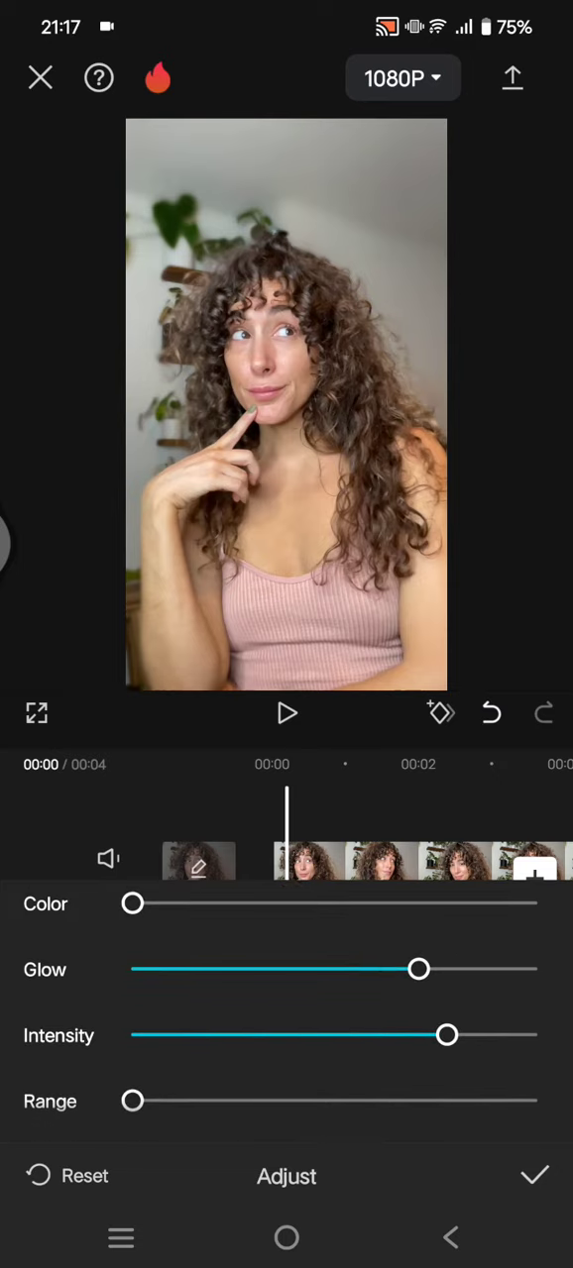
left_click_drag(135, 1101, 186, 1101)
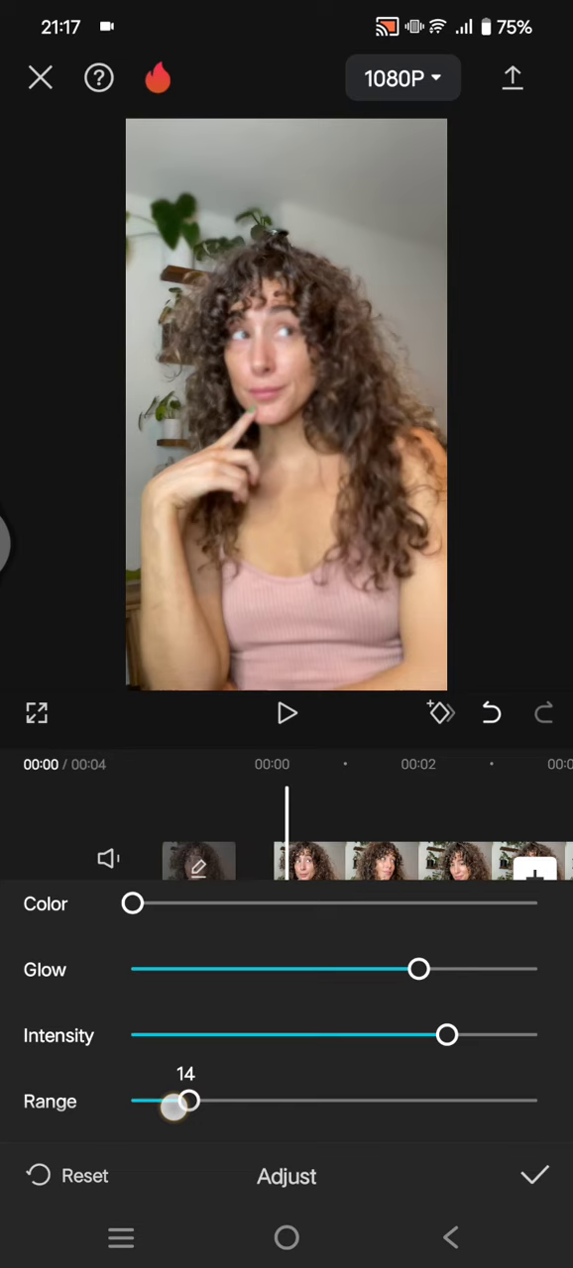
left_click_drag(187, 1101, 131, 1101)
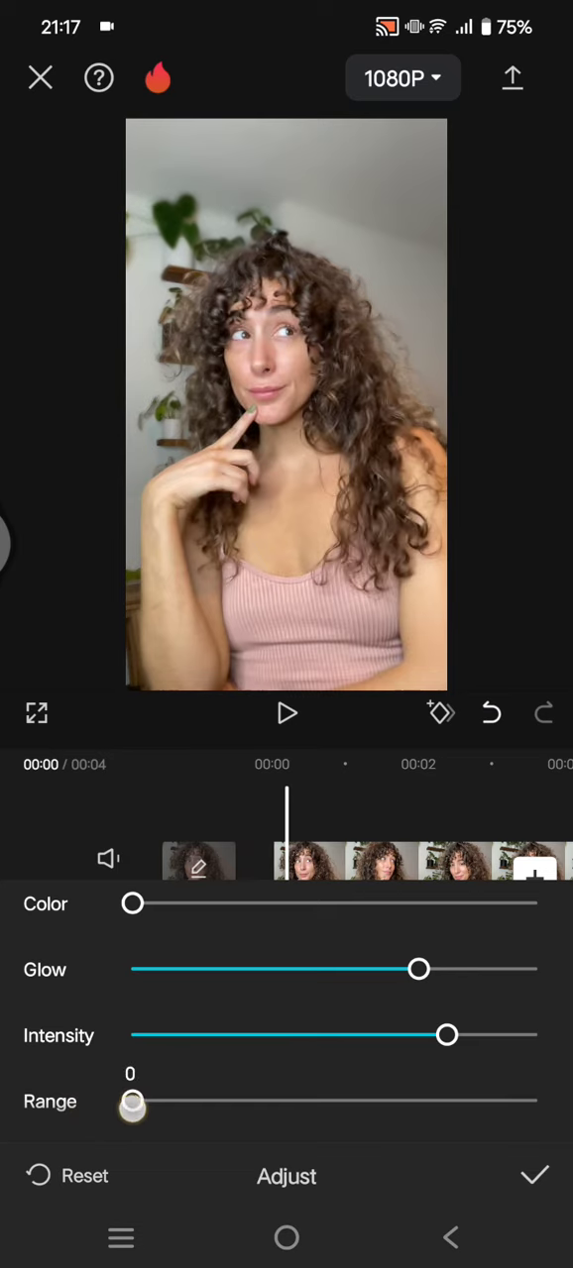
left_click(130, 1102)
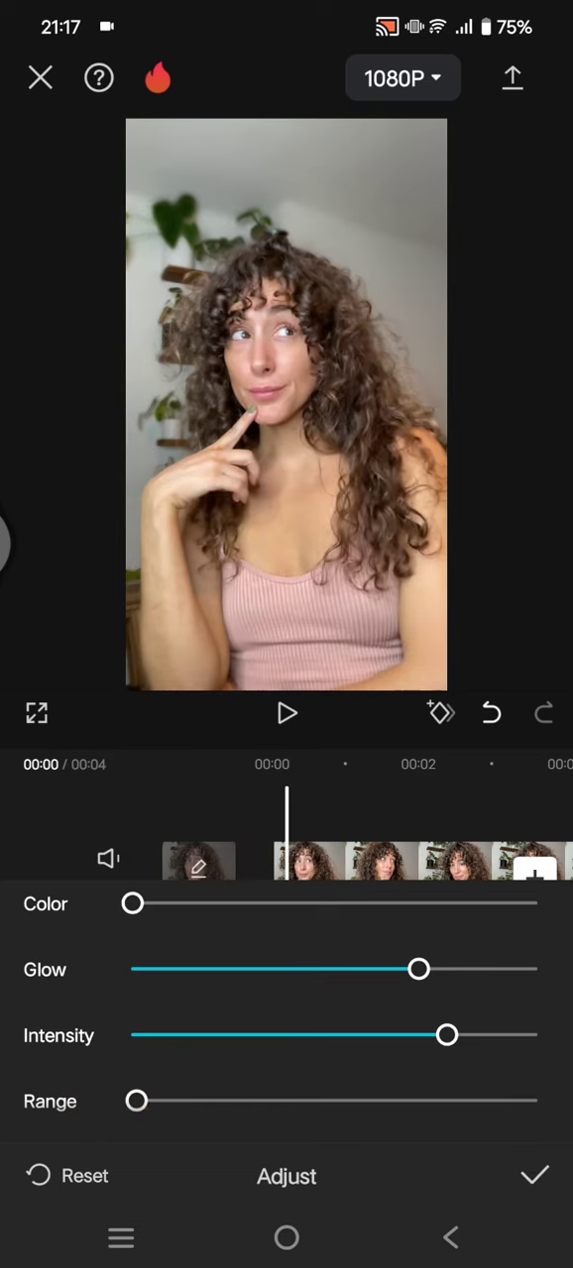
- Confirm the blur adjustments and play the clip through to its end
left_click(533, 1177)
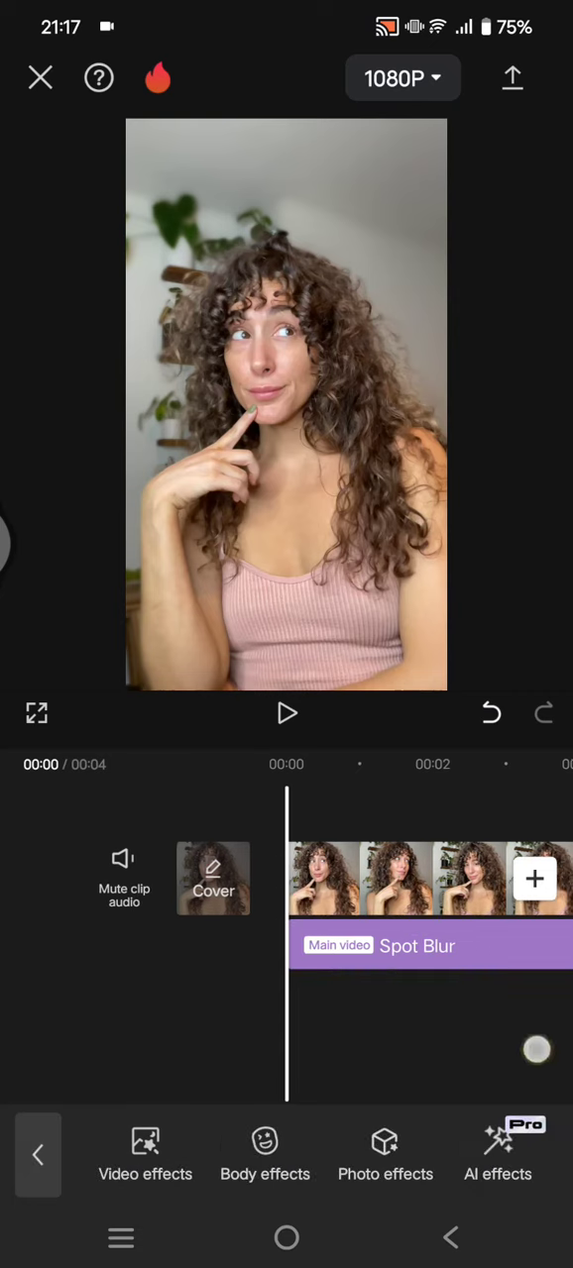
left_click(285, 713)
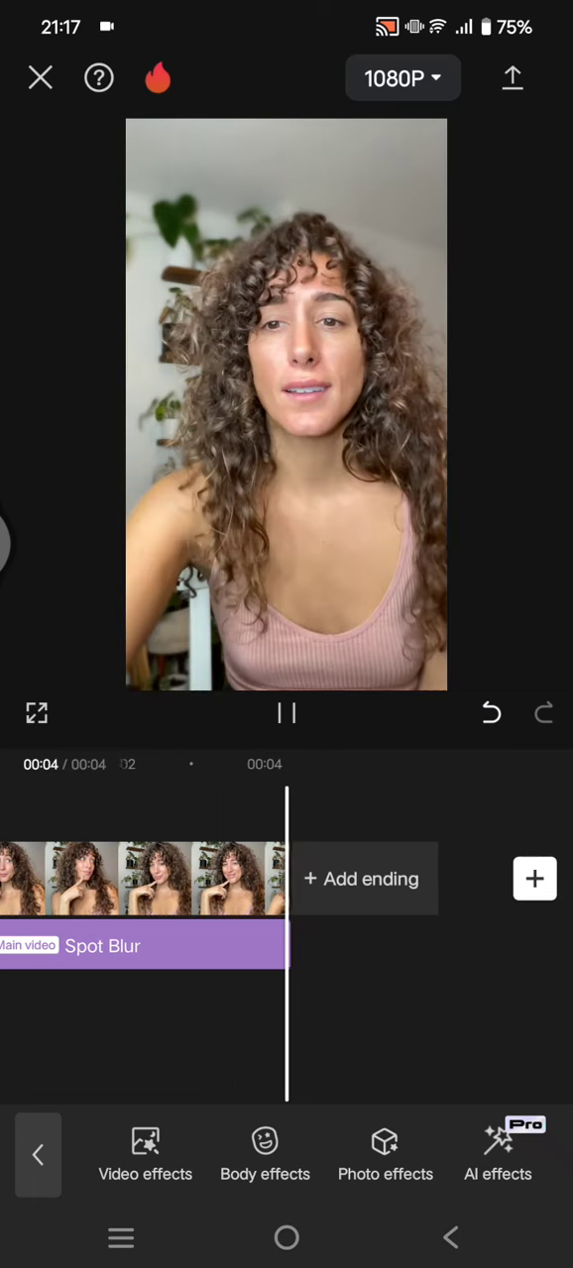
left_click(285, 713)
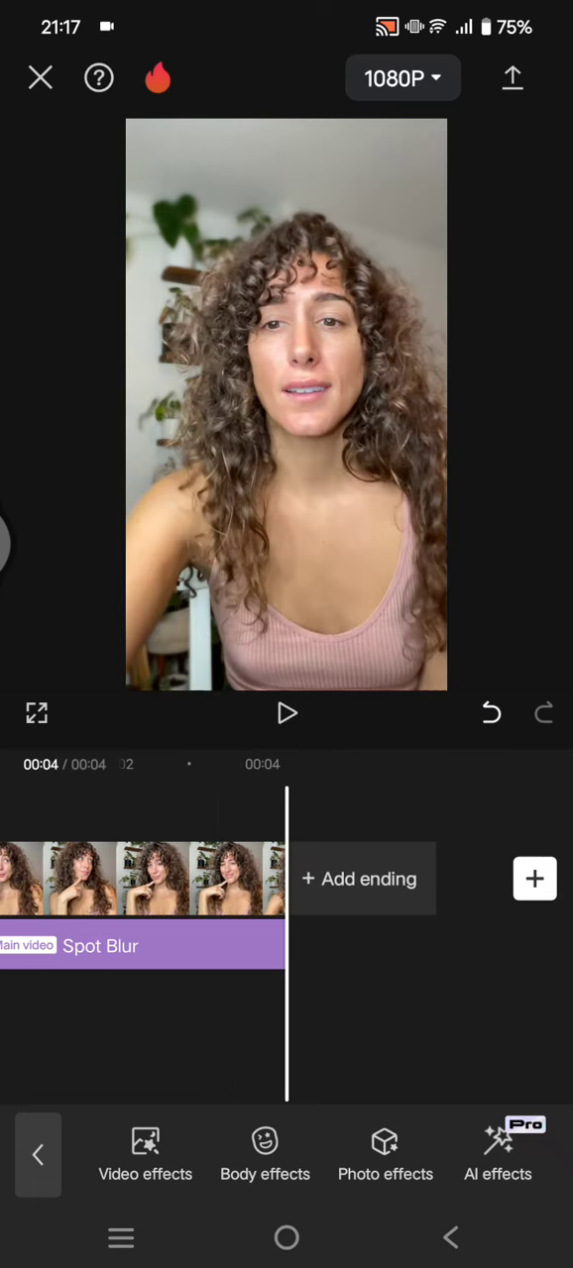